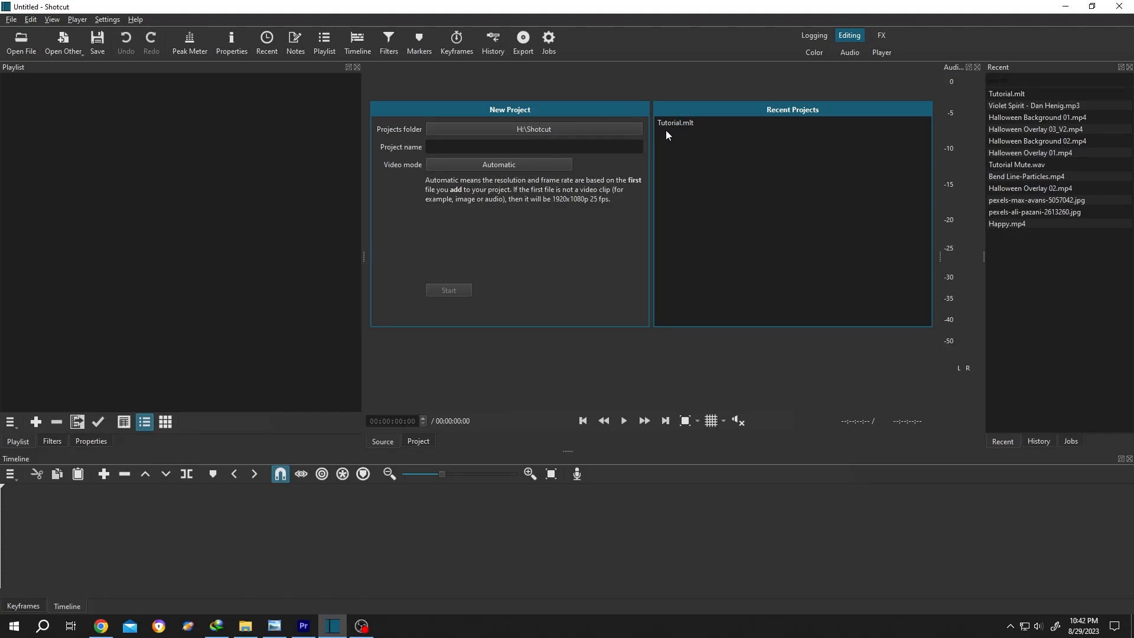
pyautogui.moveTo(694, 130)
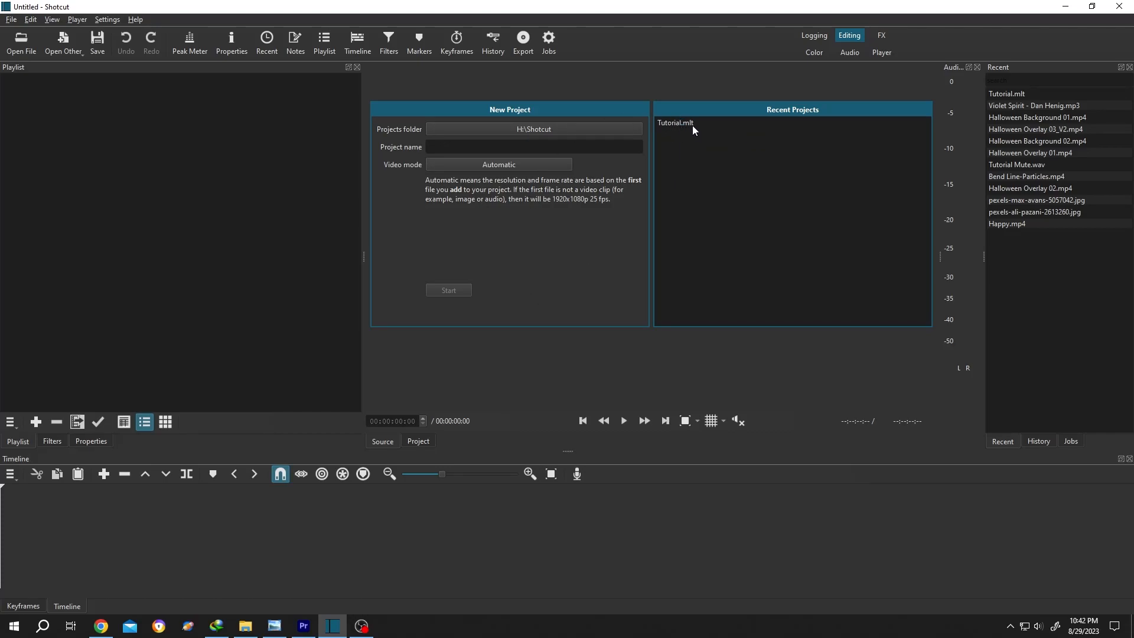
# - Open Tutorial.mlt from the Recent Projects list
pyautogui.doubleClick(675, 122)
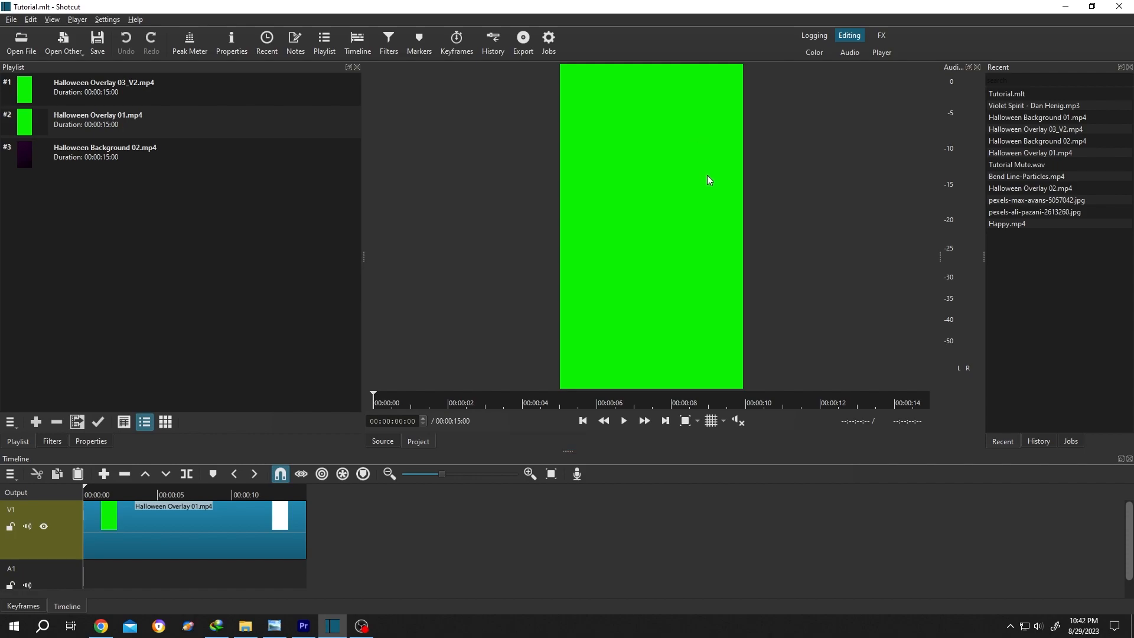
pyautogui.moveTo(633, 253)
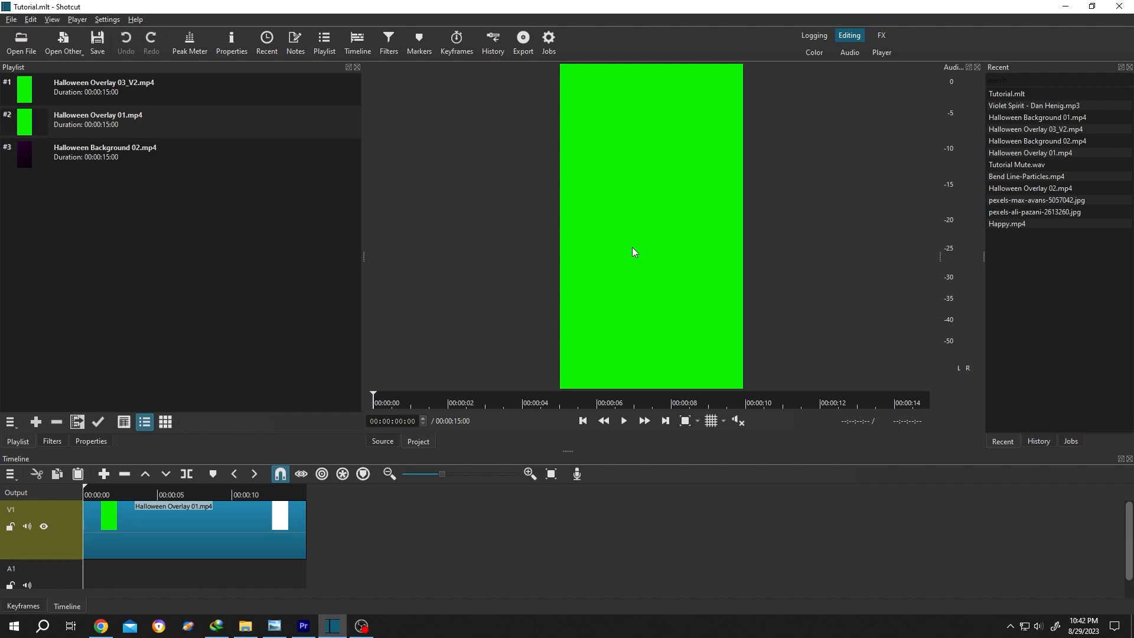
pyautogui.moveTo(78, 11)
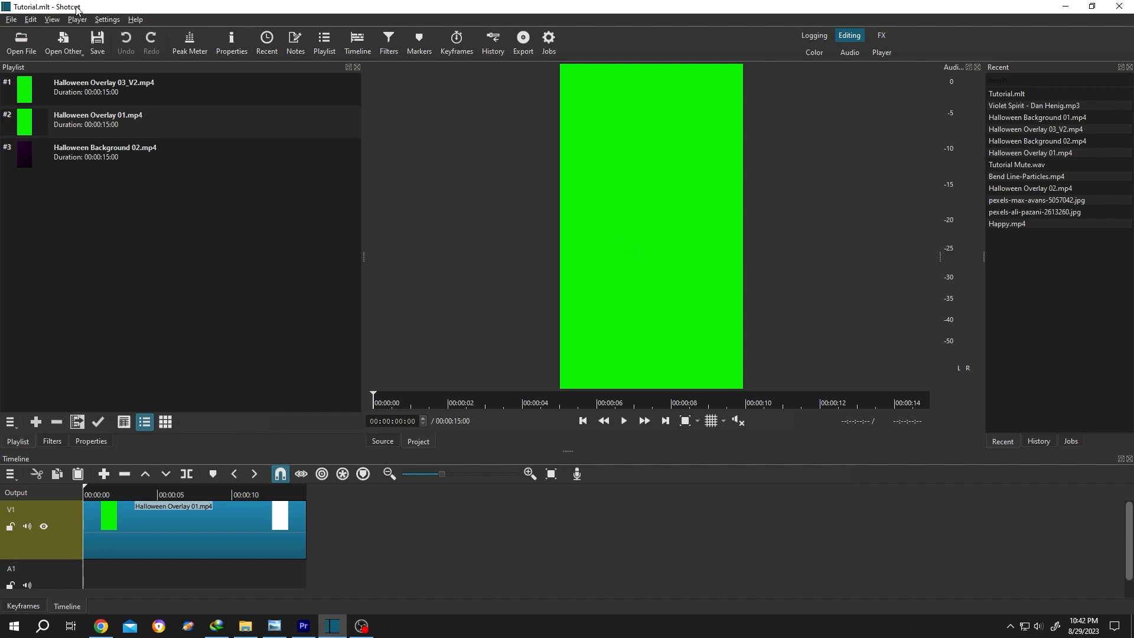
# - Set the project video mode to HD 1080p 60 fps via Settings > Video Mode
pyautogui.click(106, 19)
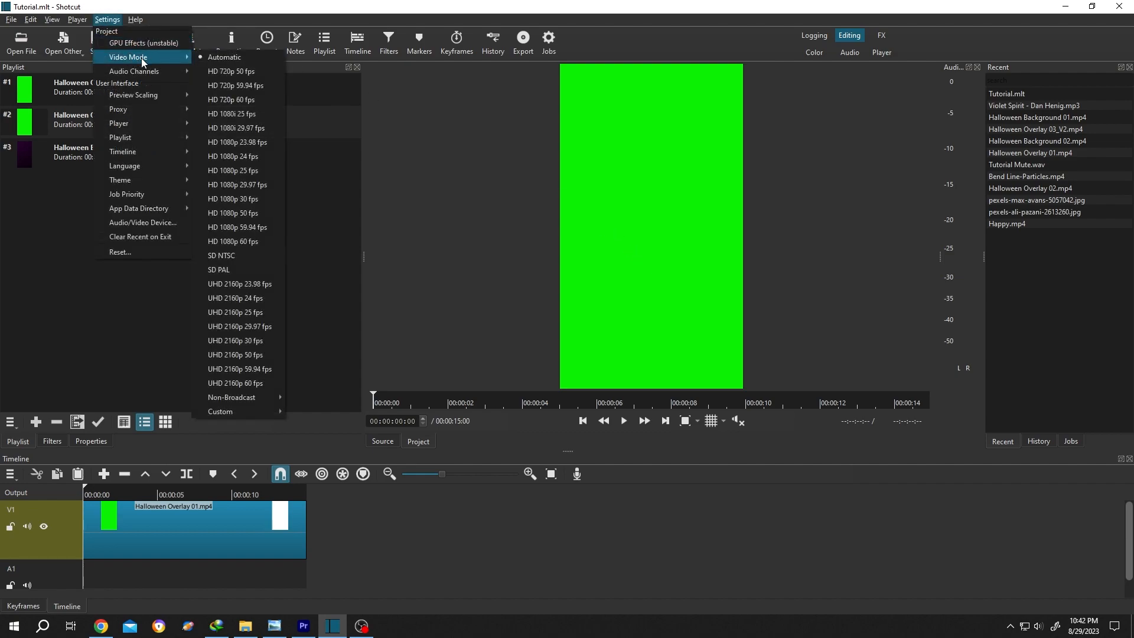
pyautogui.moveTo(237, 185)
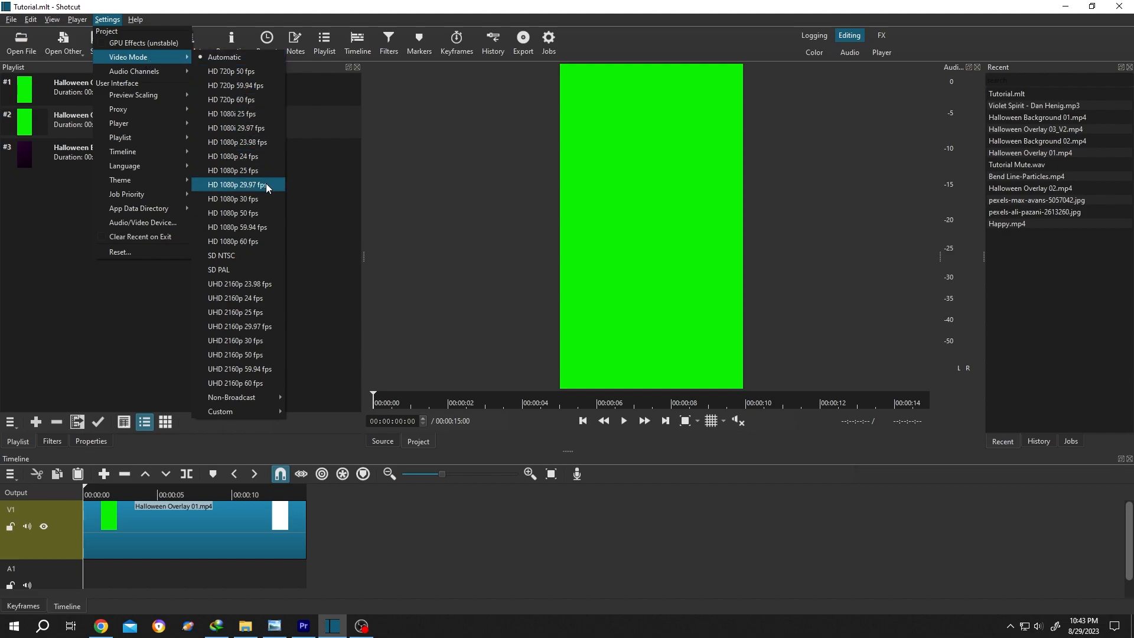
pyautogui.moveTo(256, 241)
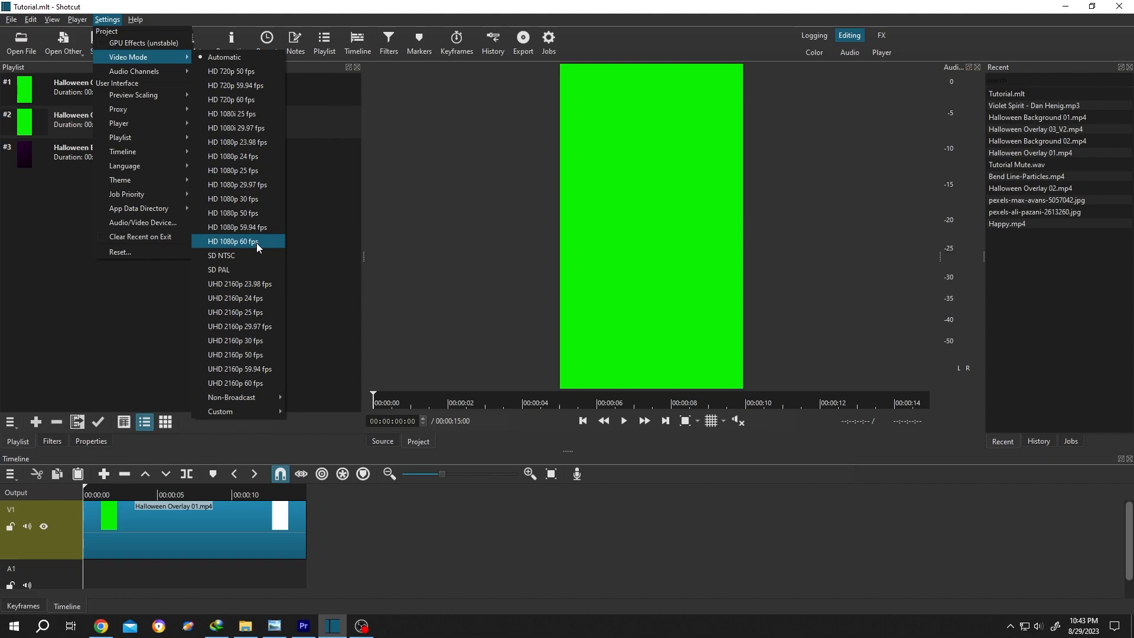
pyautogui.click(232, 241)
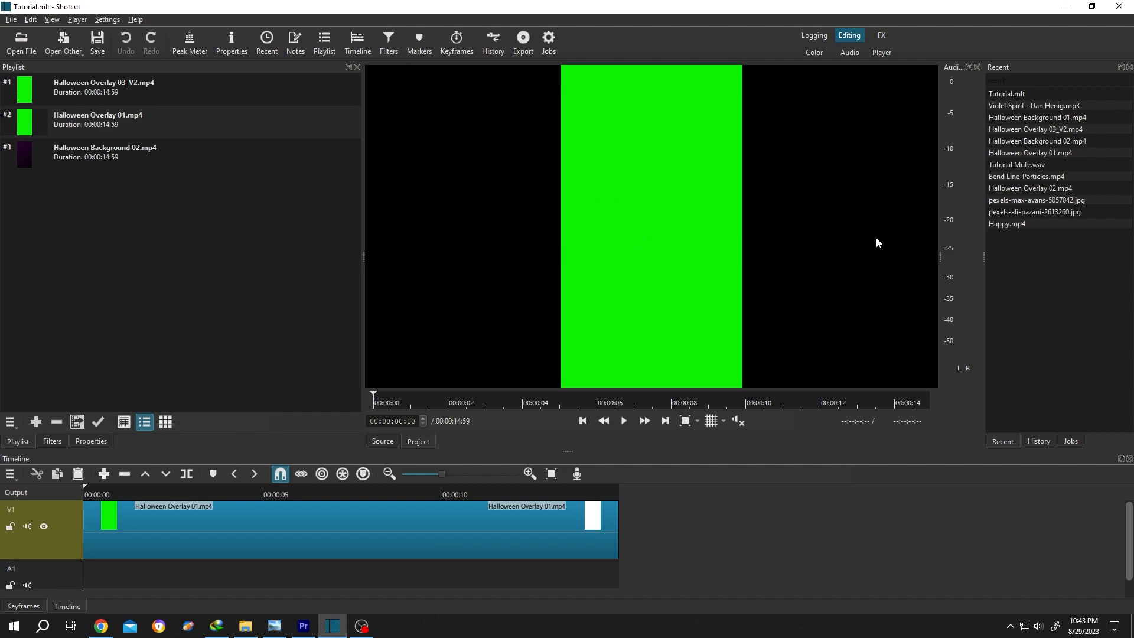
pyautogui.moveTo(747, 252)
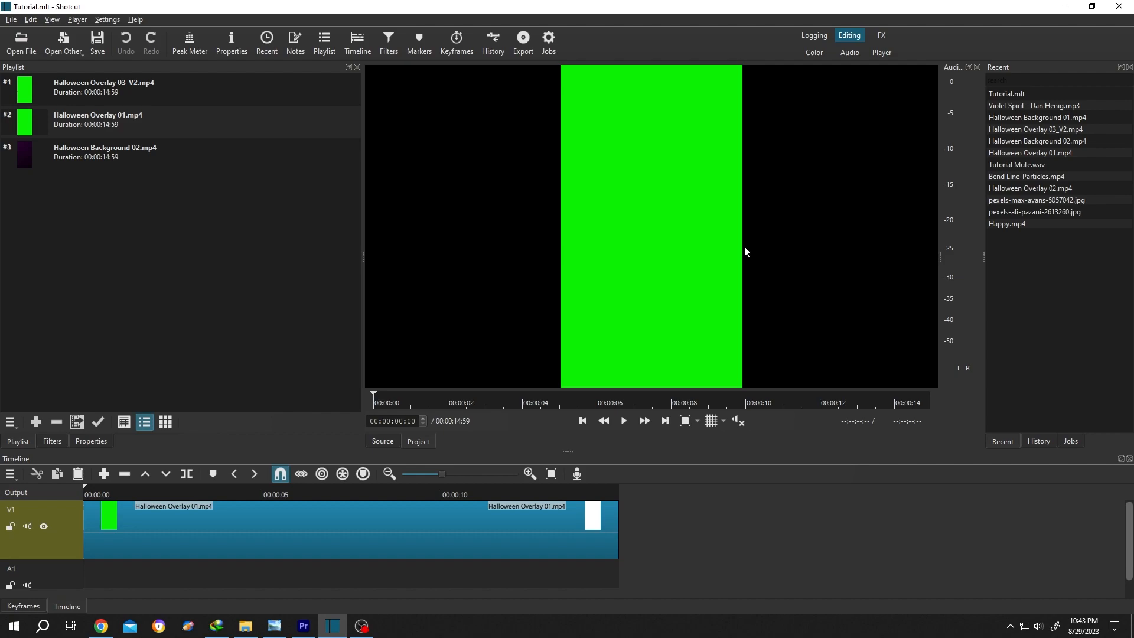
pyautogui.moveTo(118, 20)
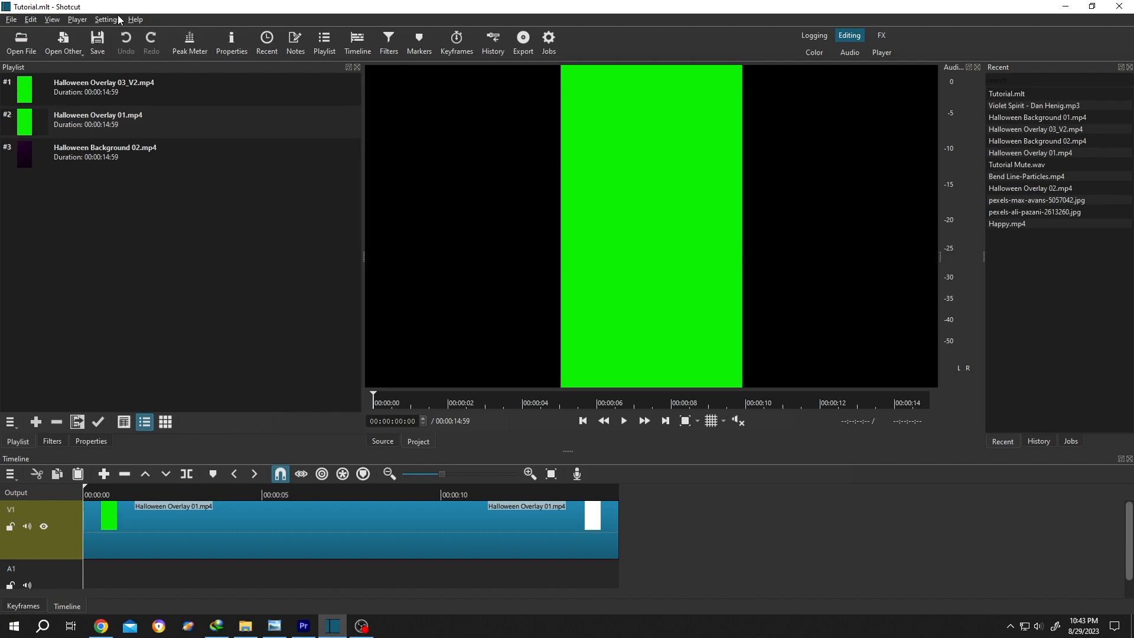
pyautogui.click(106, 20)
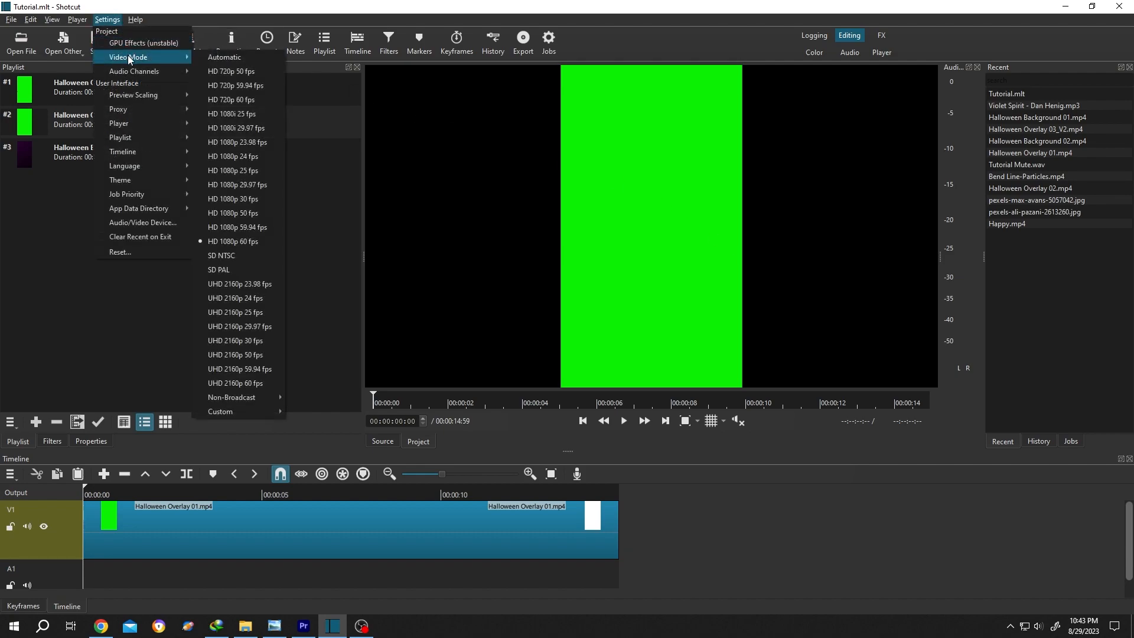
pyautogui.moveTo(221, 411)
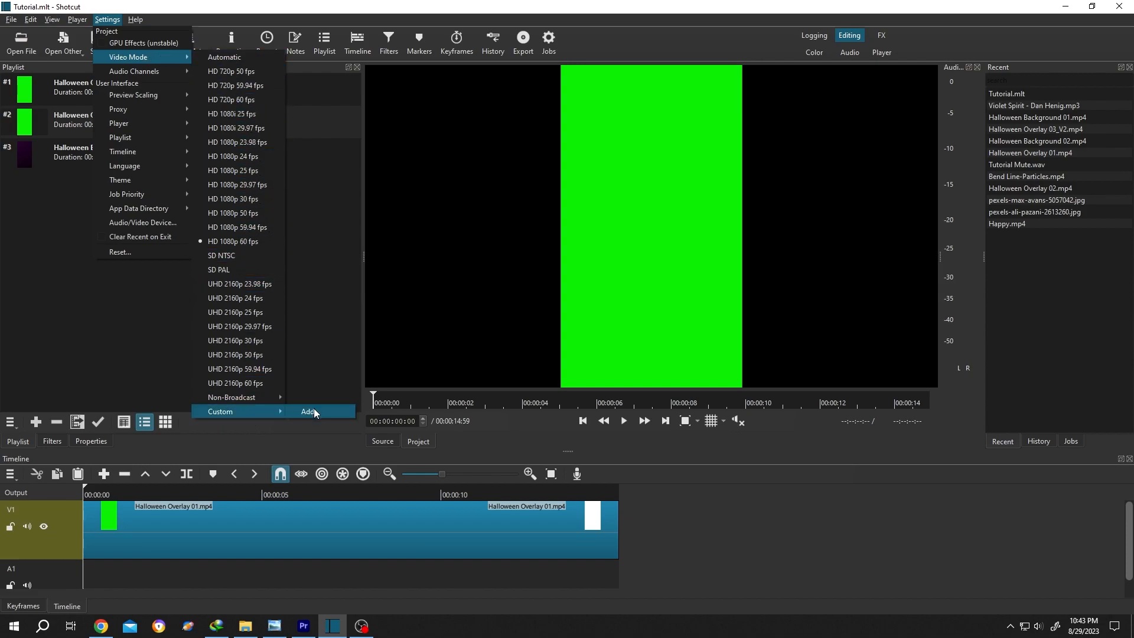
# - Start adding a custom video mode from the Custom submenu
pyautogui.click(308, 412)
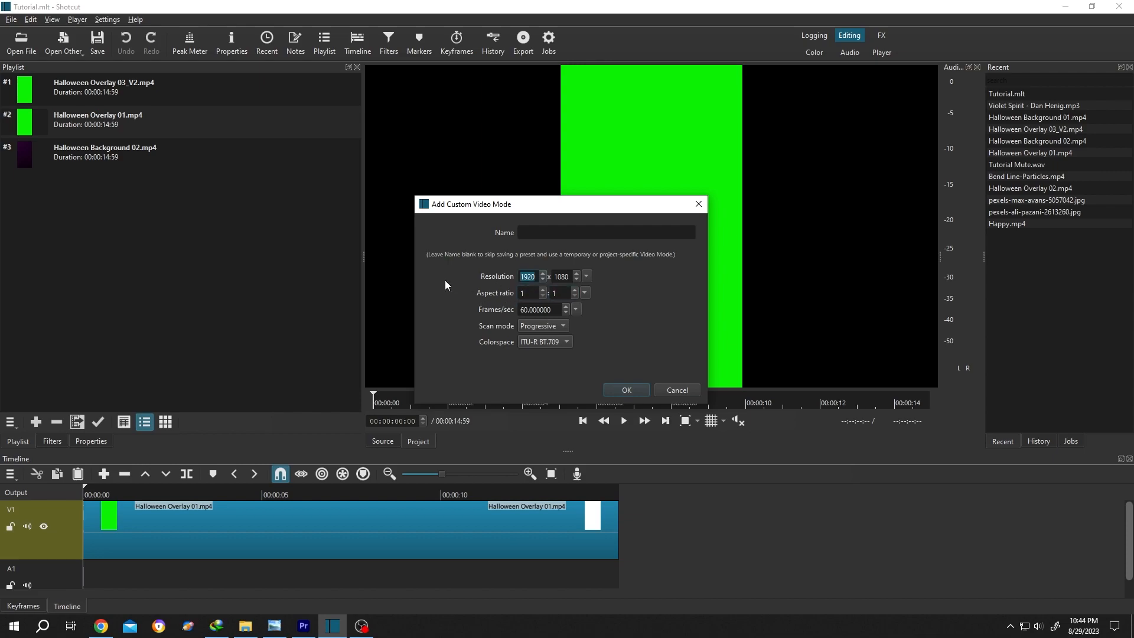
# - Define a custom mode with width 1080, 30 fps, named 'S', and apply it
pyautogui.write('1080')
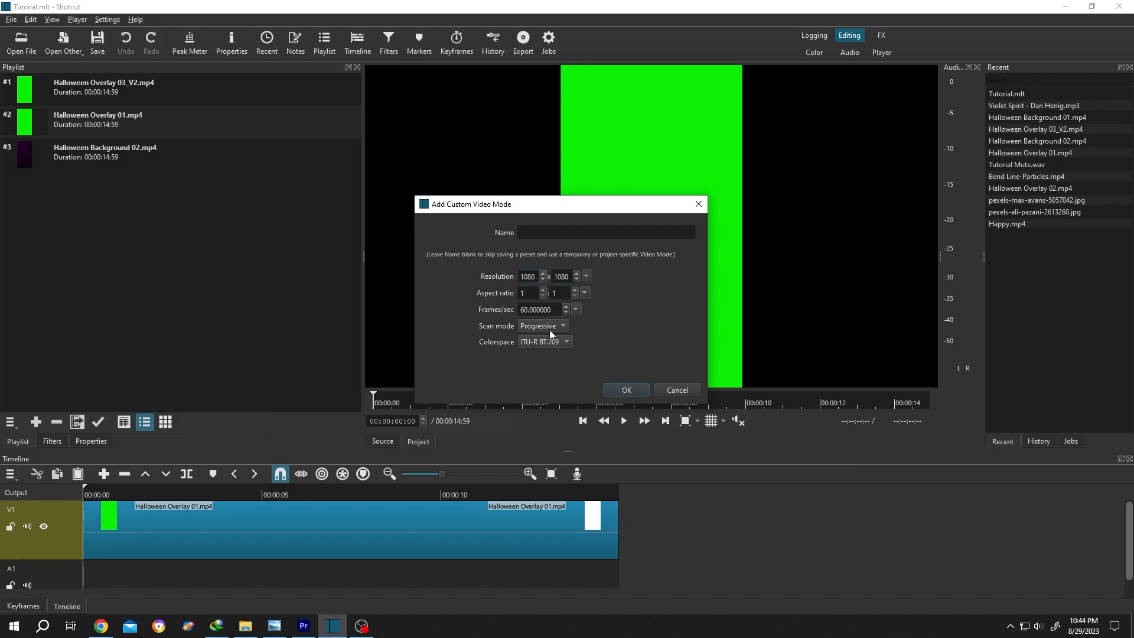
pyautogui.tripleClick(538, 310)
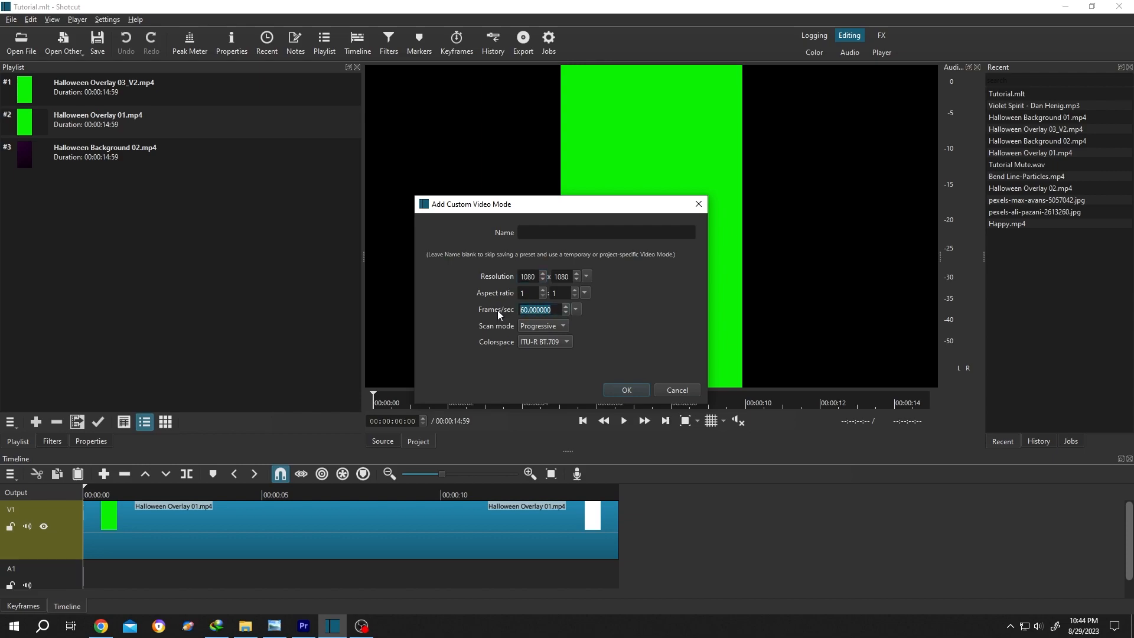
pyautogui.write('30')
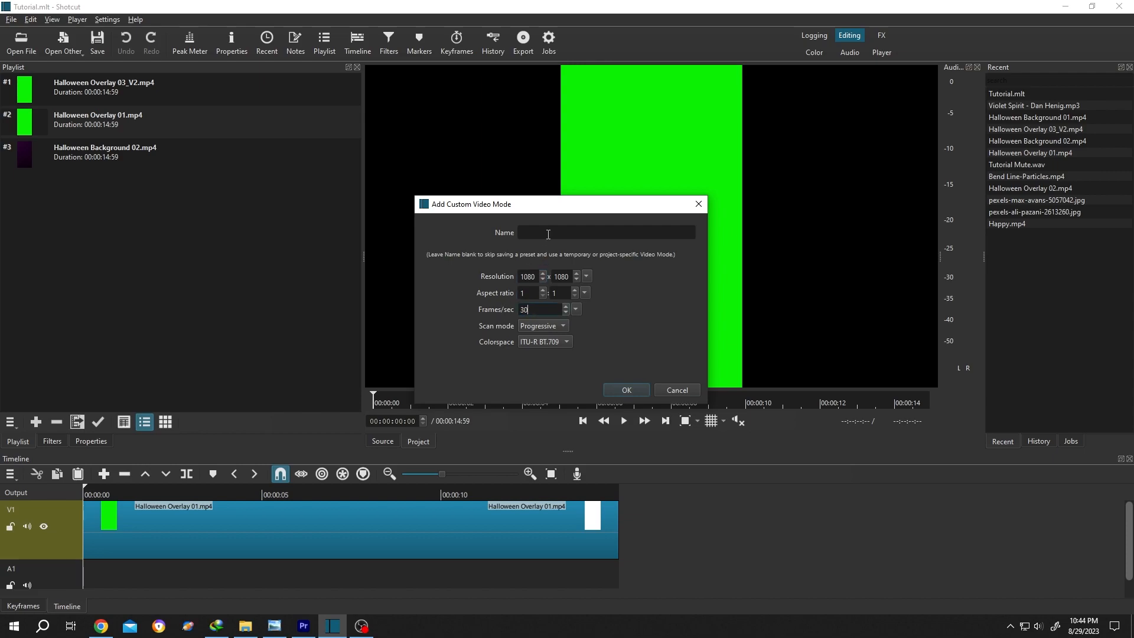
pyautogui.write('S')
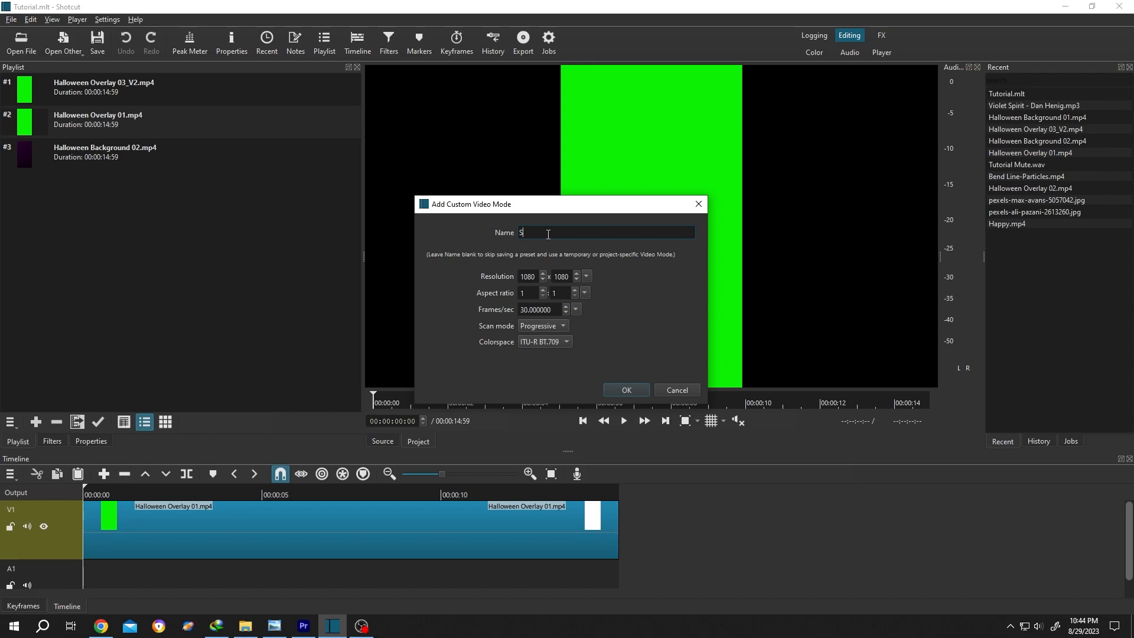
pyautogui.click(625, 390)
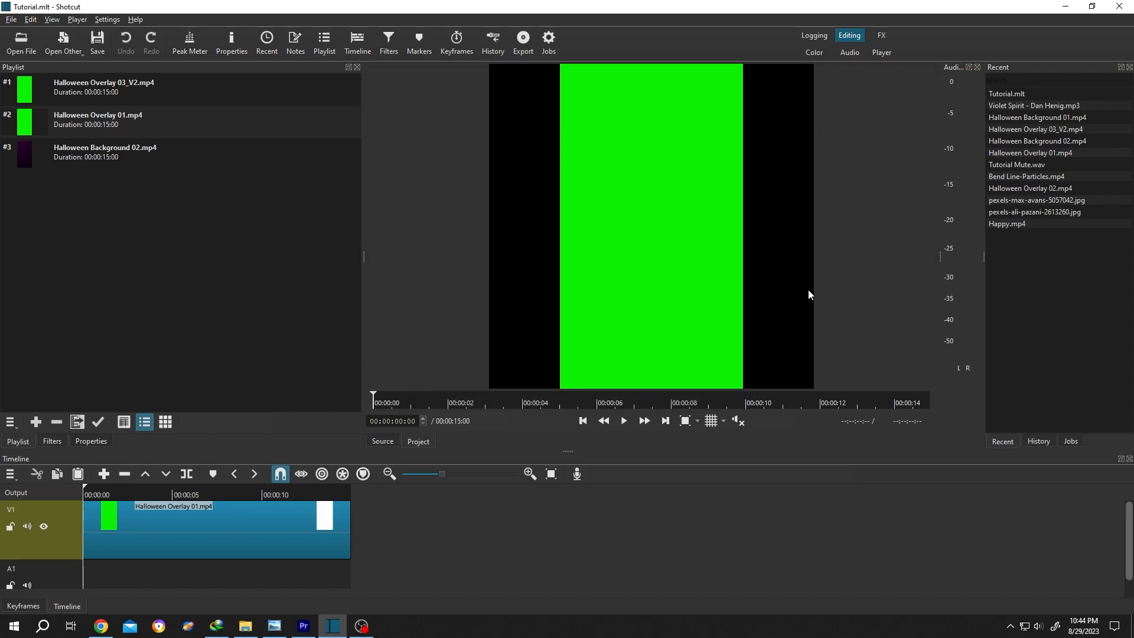
pyautogui.moveTo(740, 234)
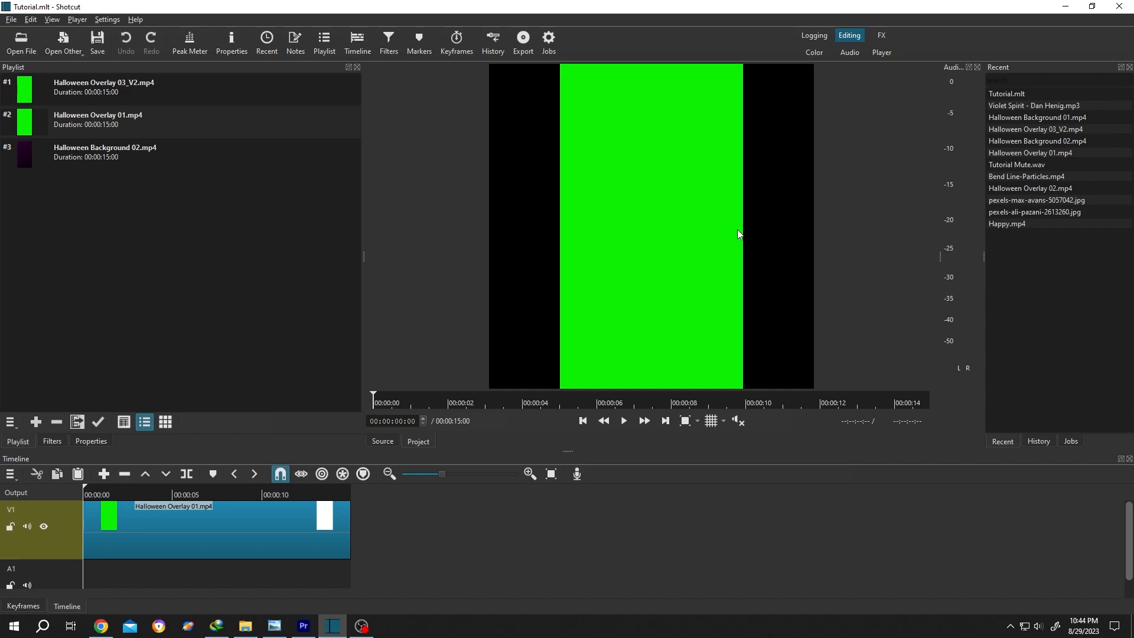